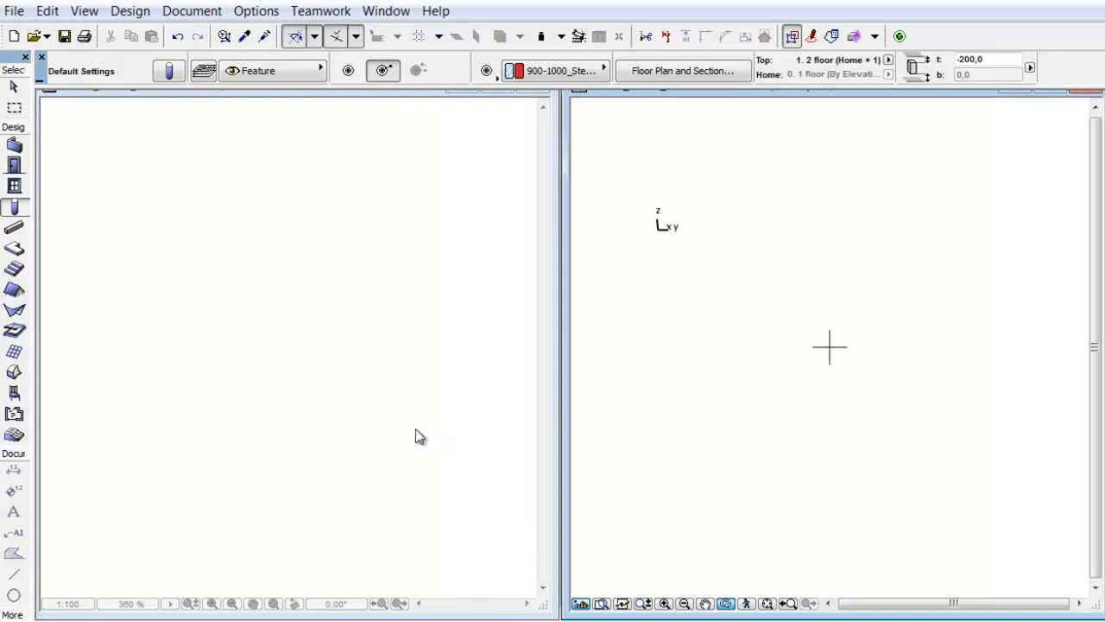
mouse_move(16, 224)
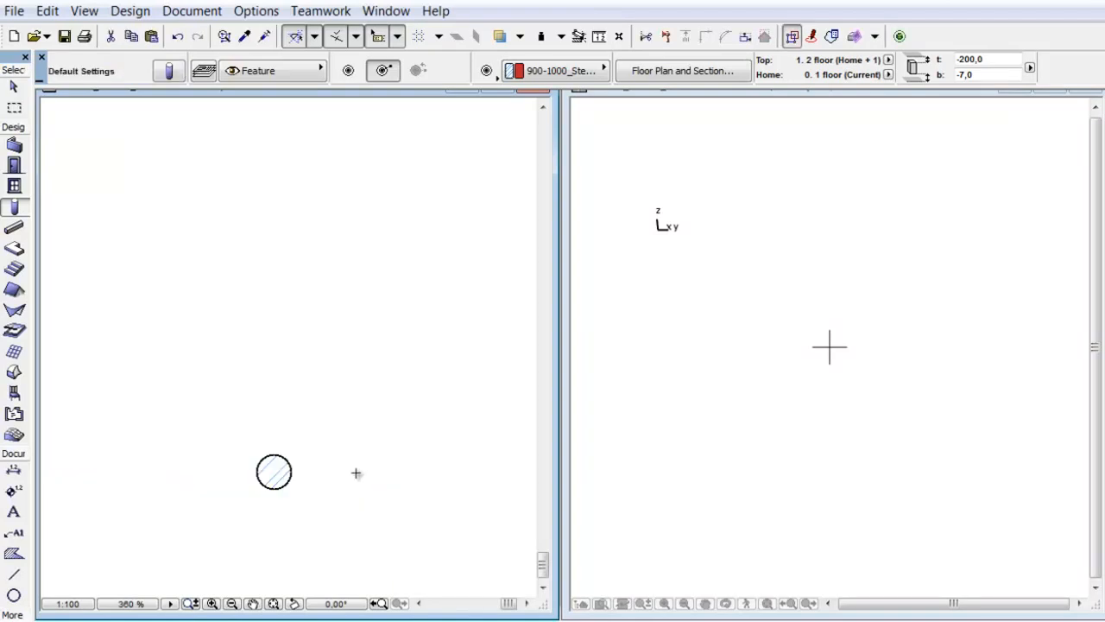
Make the steel column slanted, then switch to the Beam tool
left_click(274, 472)
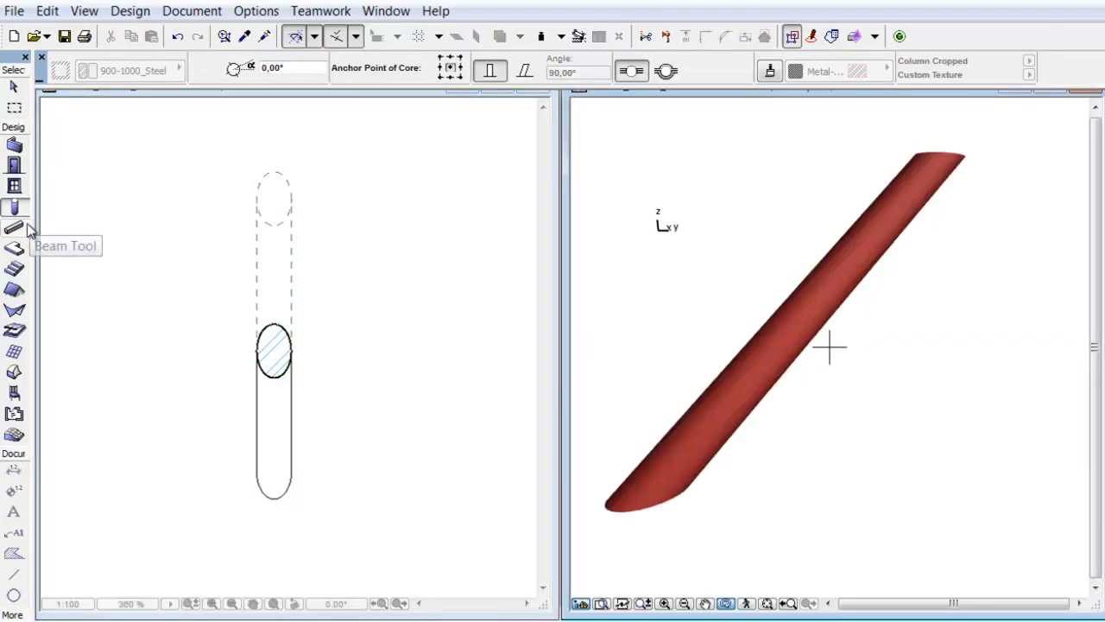
left_click(14, 227)
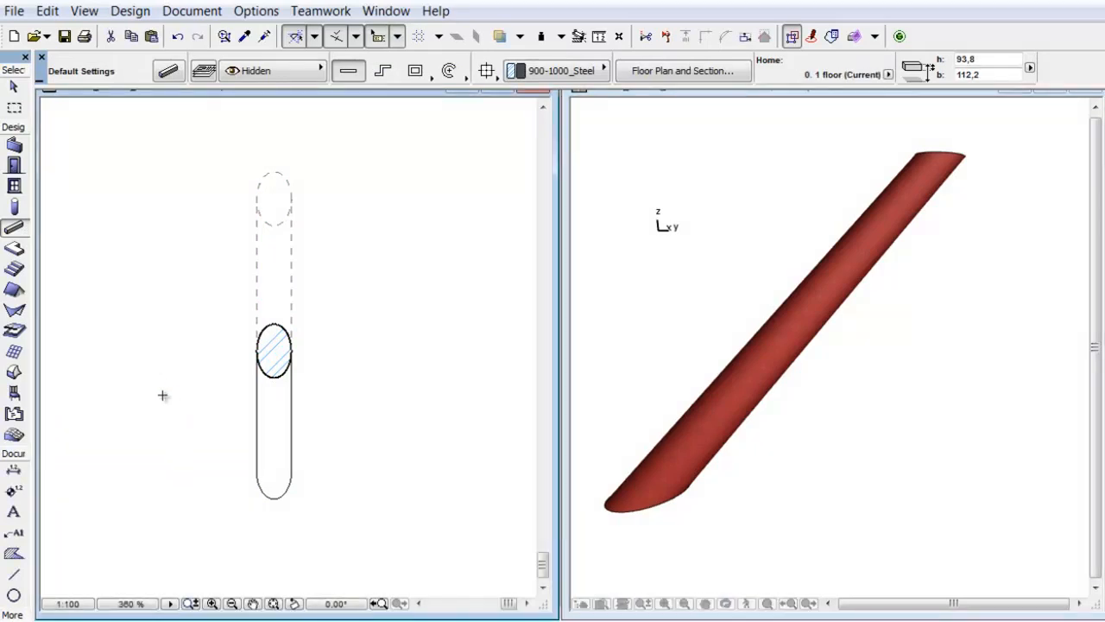
Draw a horizontal beam straight across the slanted column and select the column
left_click_drag(157, 395, 385, 396)
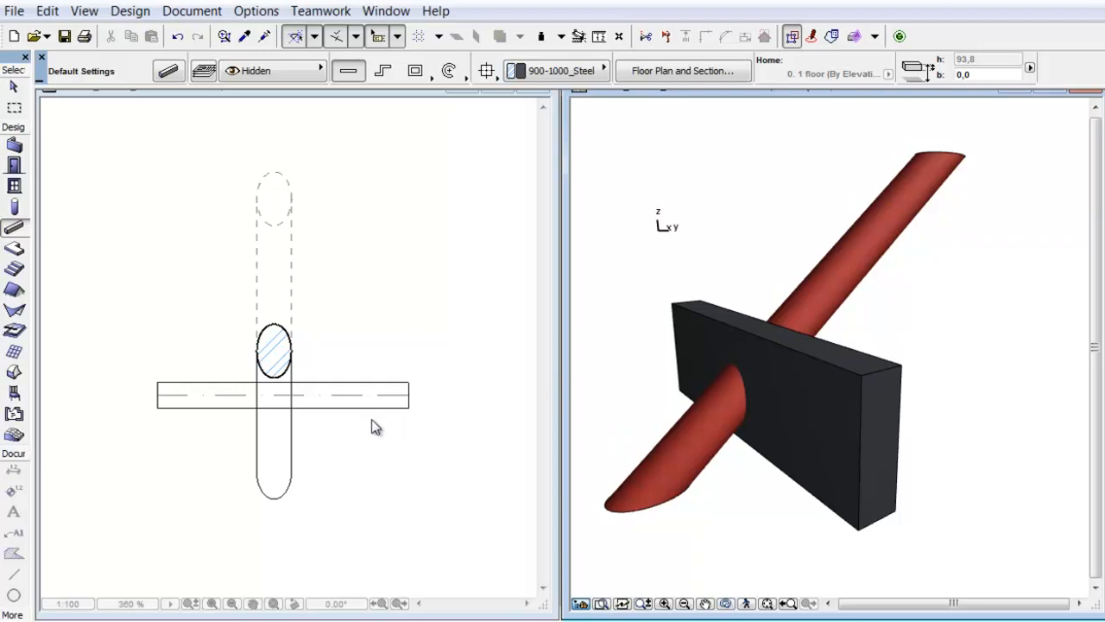
left_click(274, 458)
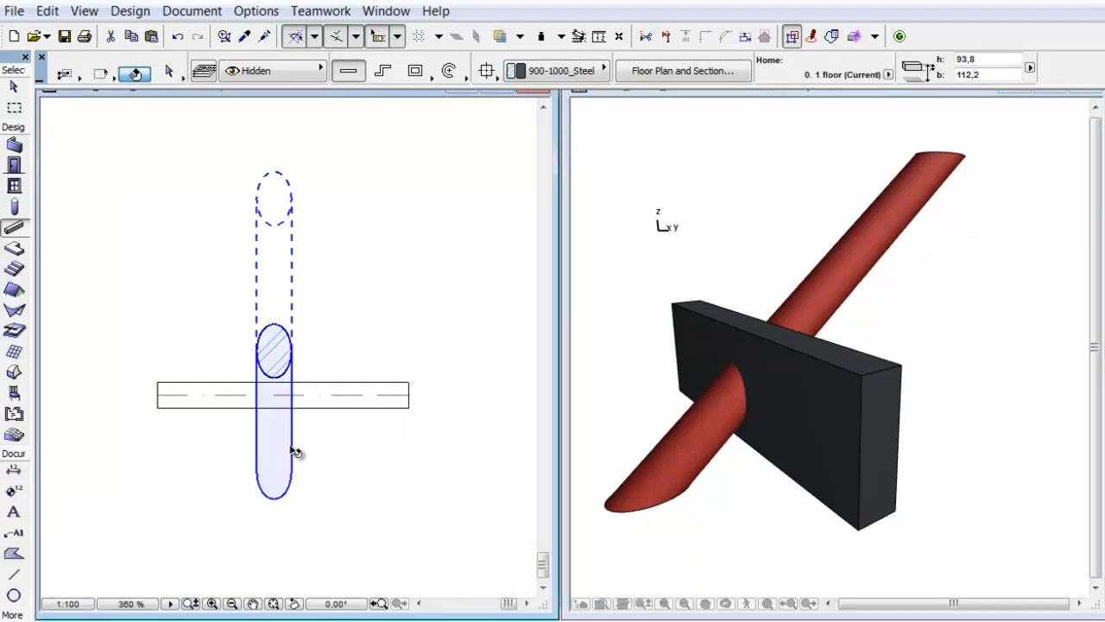
Open Solid Element Operations from the column's context menu, storing the column as target
left_click(274, 449)
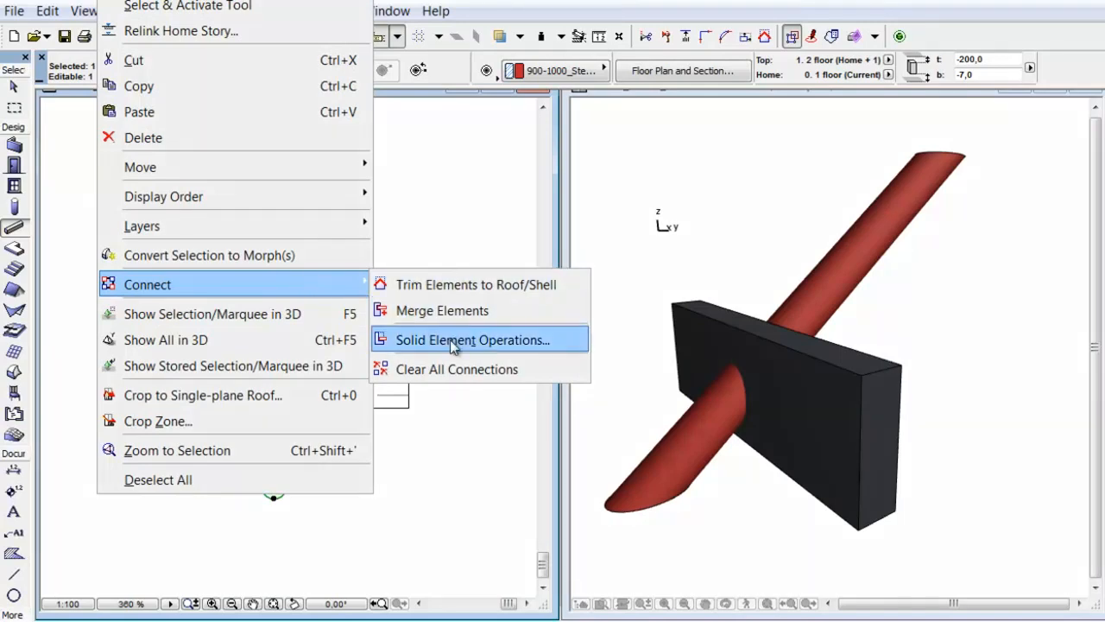
left_click(468, 339)
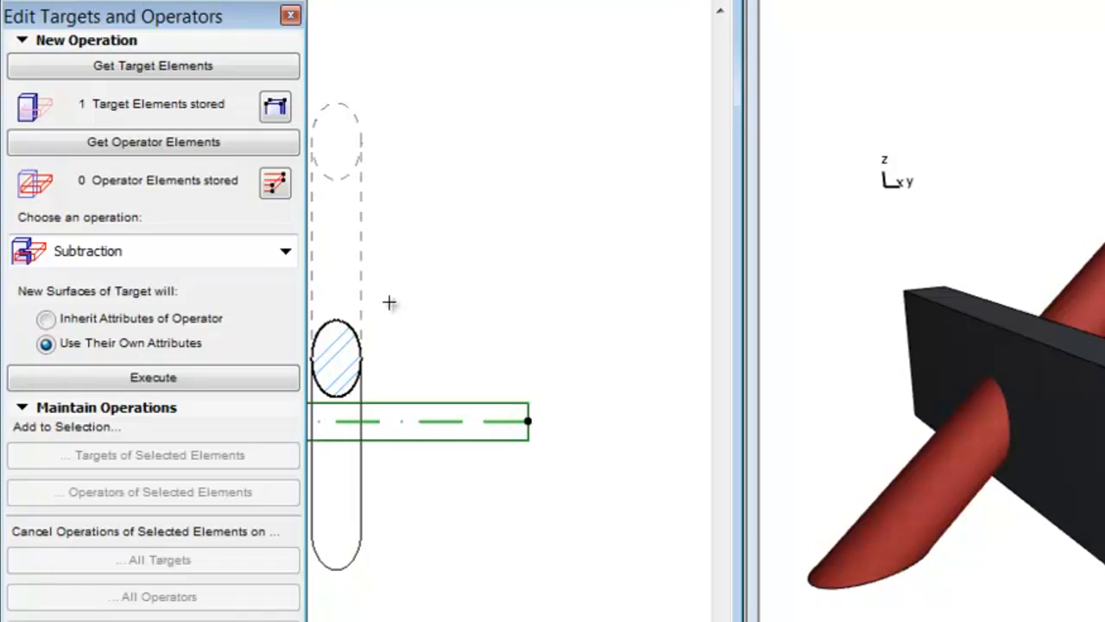
Store the beam as operator, execute Subtraction, and close the solid operations panel
left_click(153, 142)
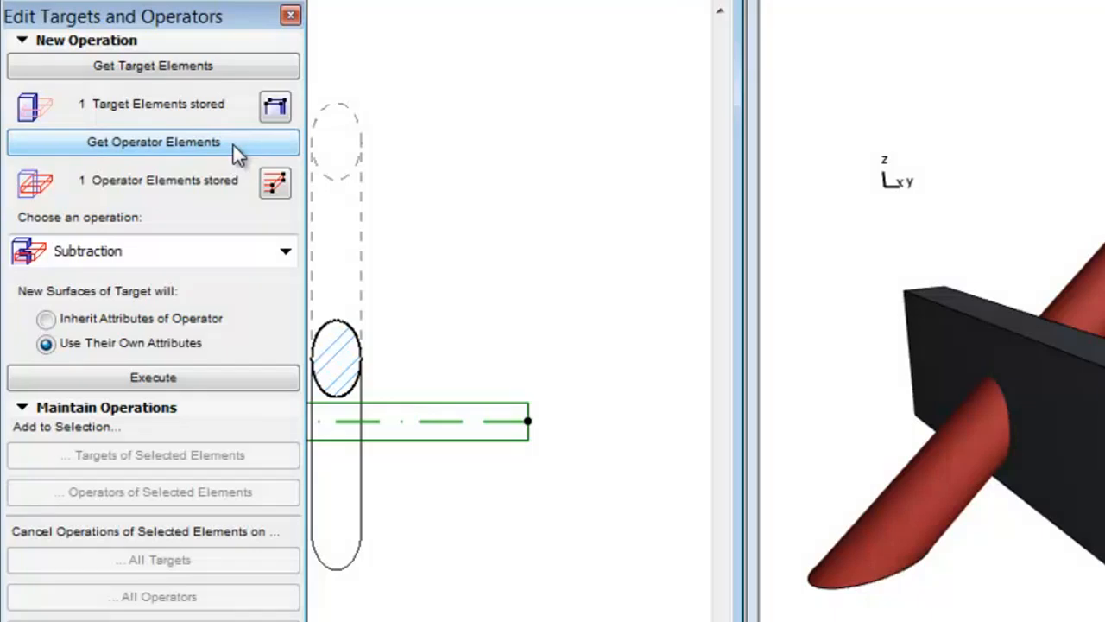
left_click(153, 378)
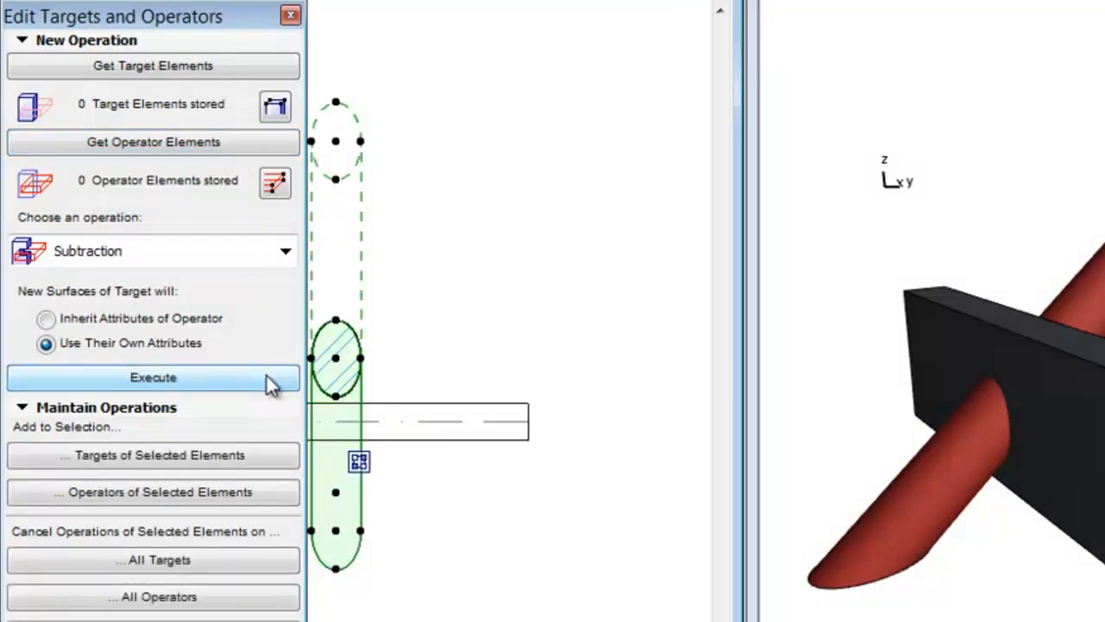
mouse_move(442, 378)
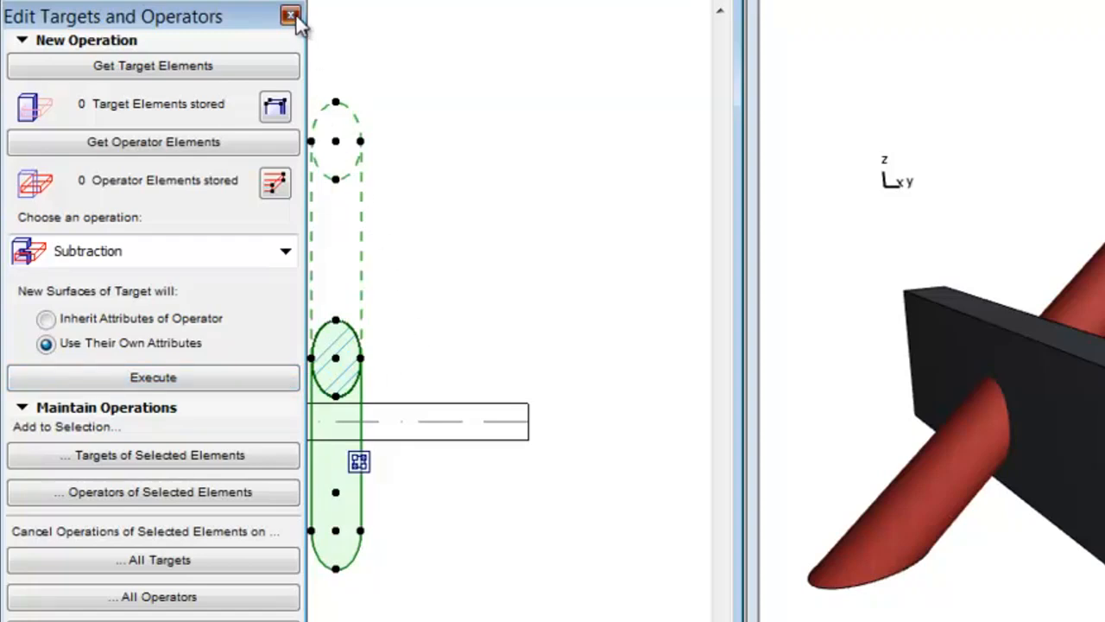
left_click(291, 15)
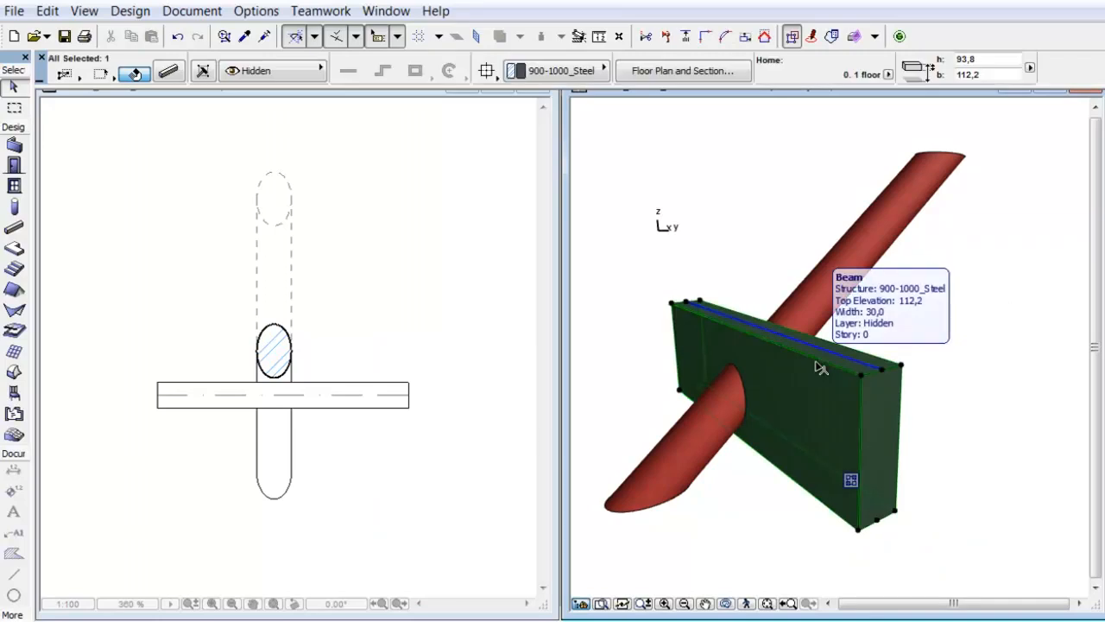